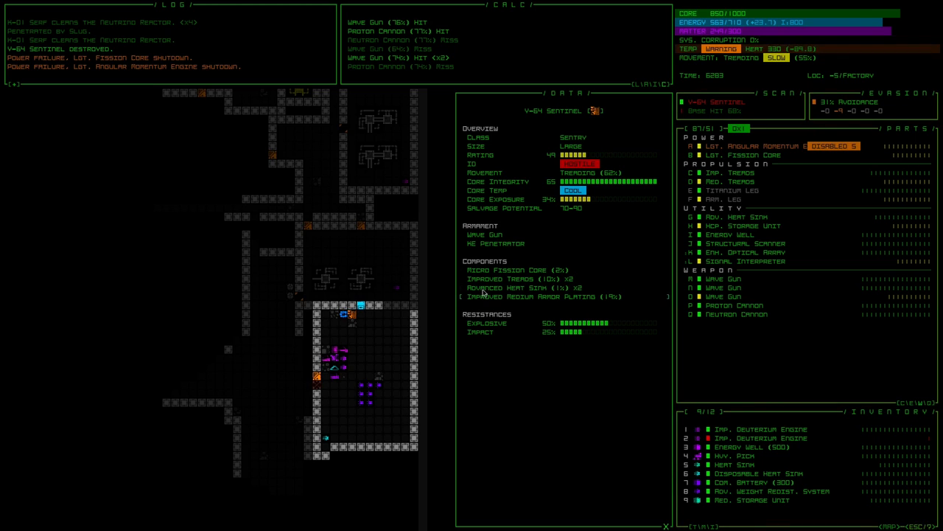
mouse_move(505, 298)
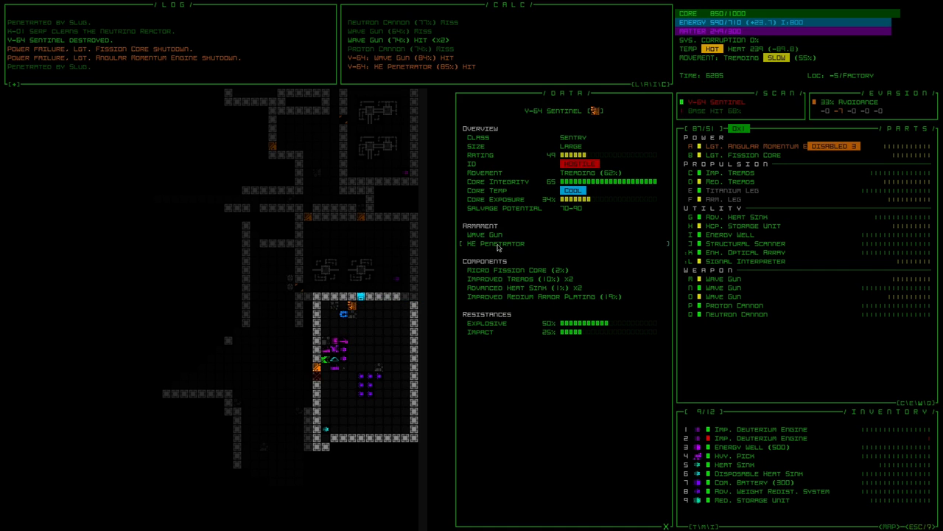
Close the V-64 Sentinel details and keep firing at the Sentinel.
left_click(495, 243)
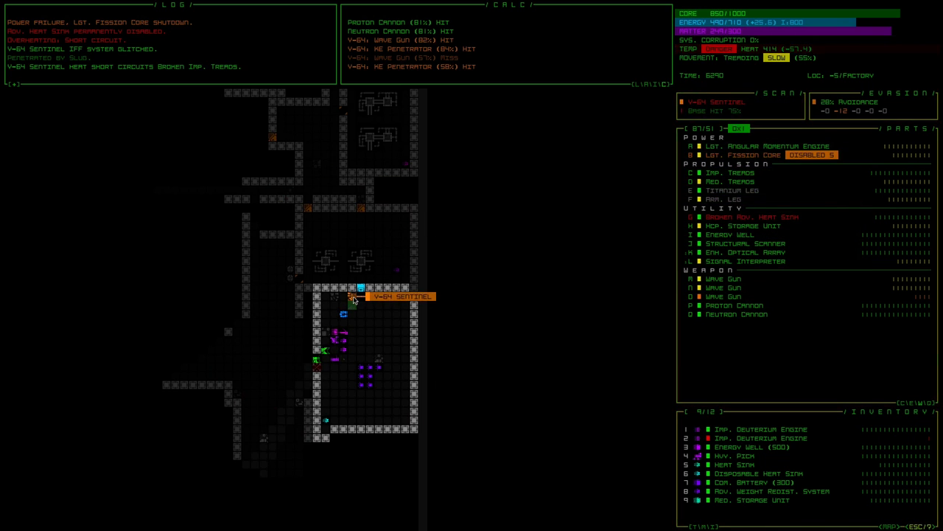
Pick up a salvaged part and check the Lgt. Fission Core's details.
left_click(352, 296)
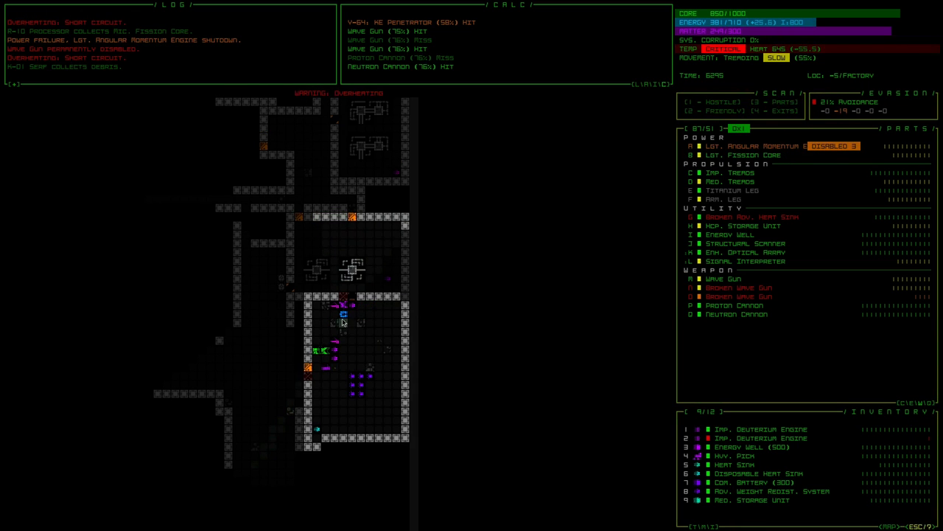
left_click(737, 155)
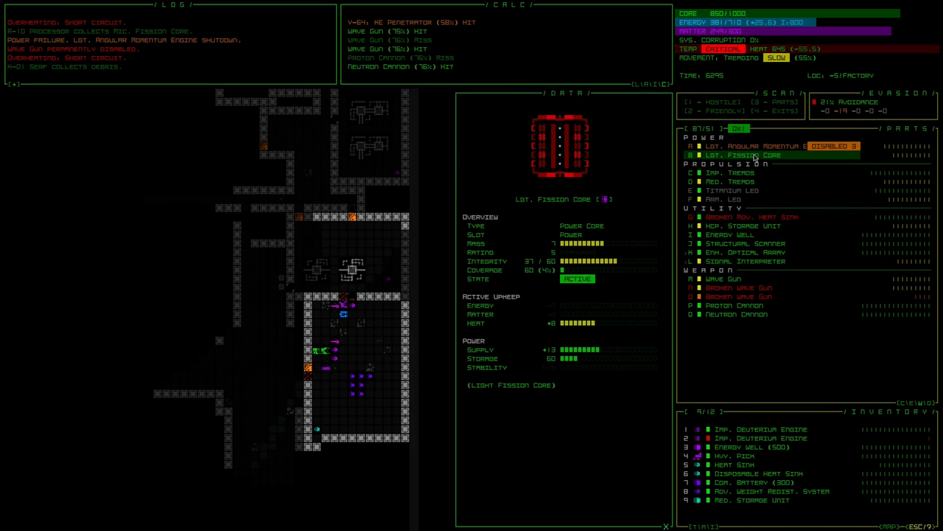
left_click(759, 146)
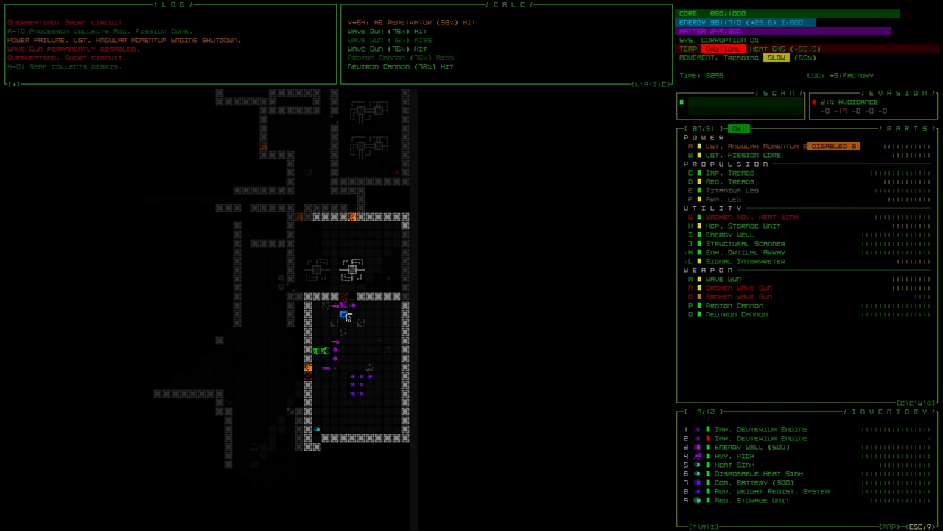
mouse_move(343, 315)
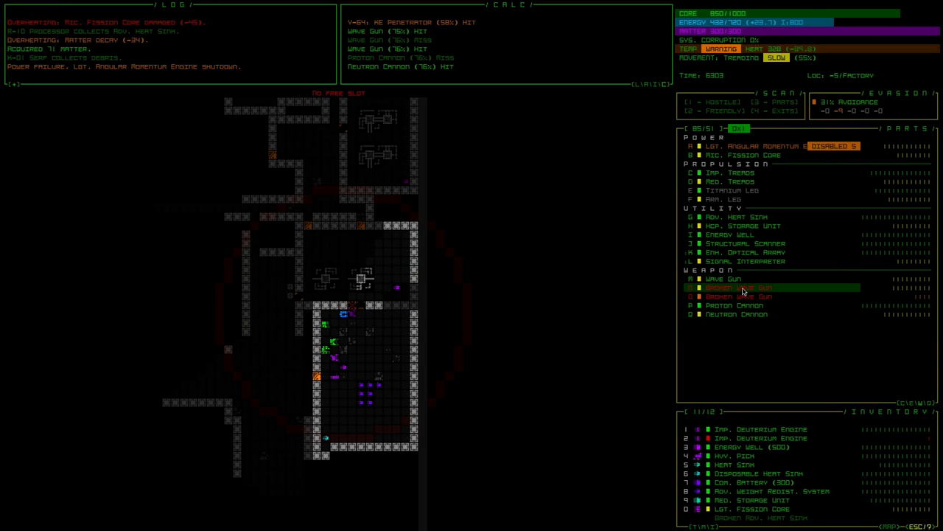
left_click(736, 288)
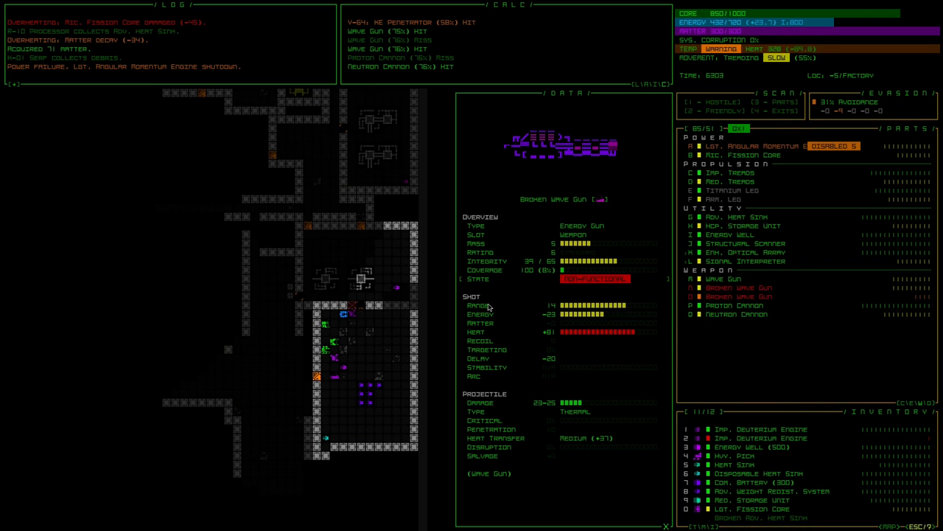
mouse_move(811, 146)
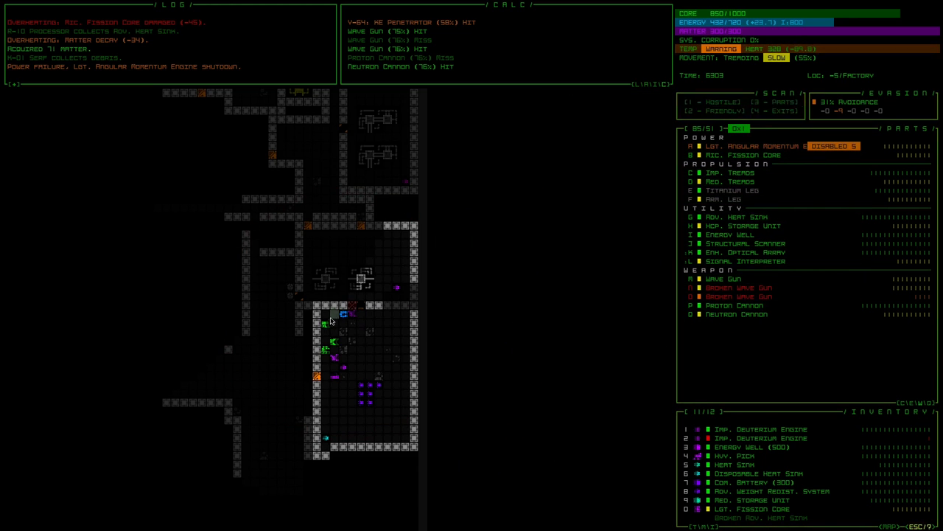
mouse_move(759, 464)
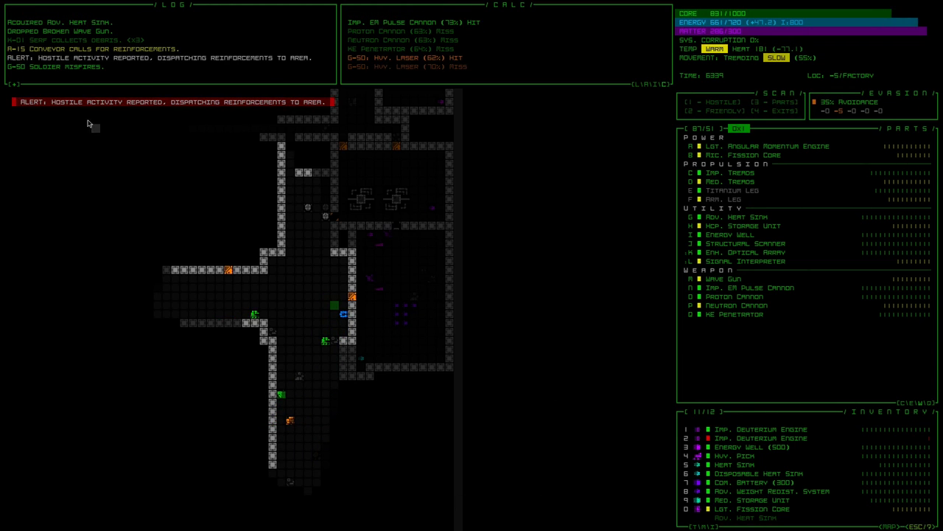
mouse_move(188, 108)
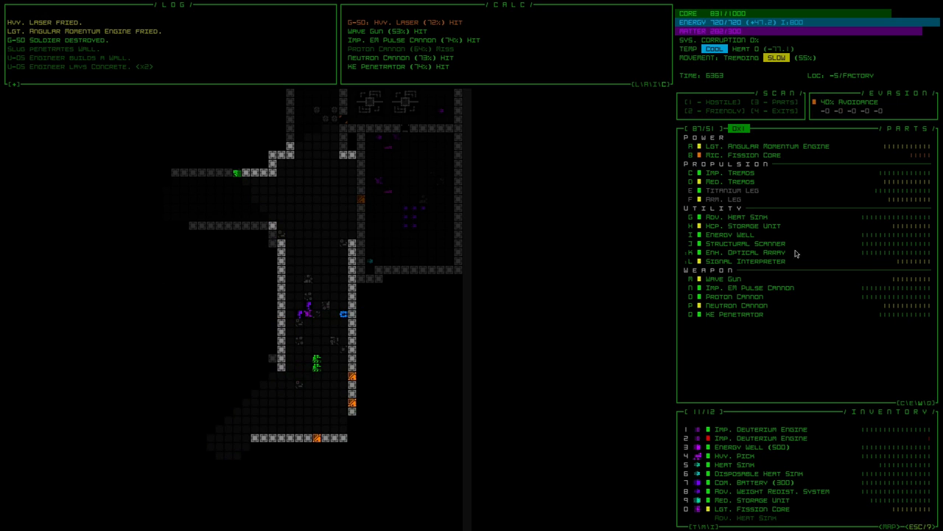
mouse_move(392, 307)
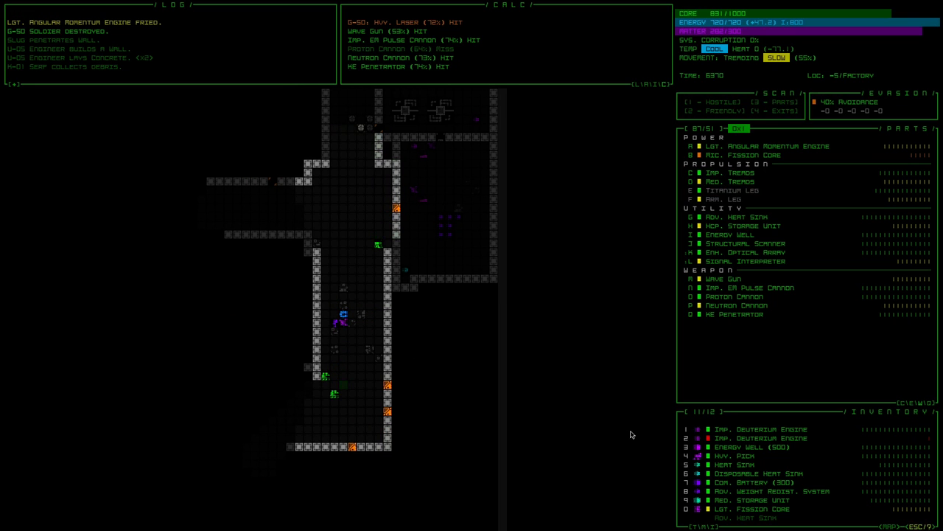
left_click(737, 199)
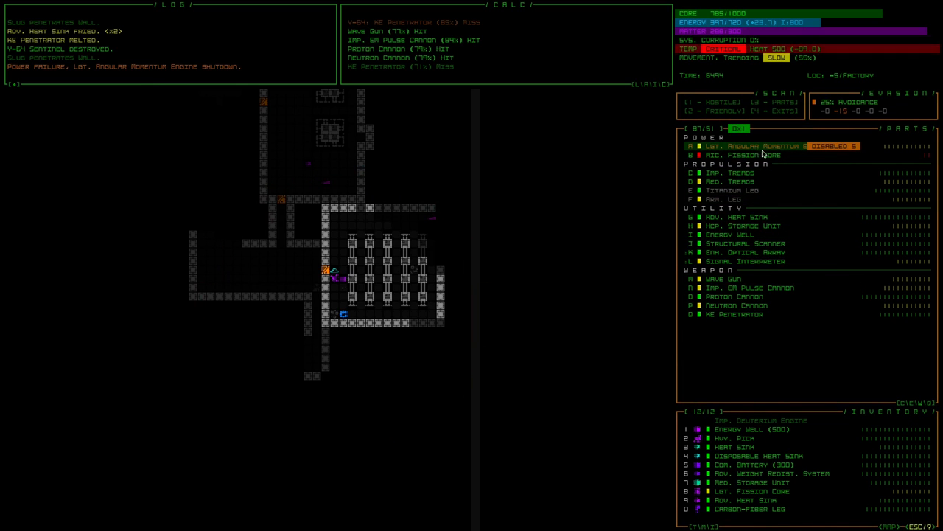
mouse_move(739, 199)
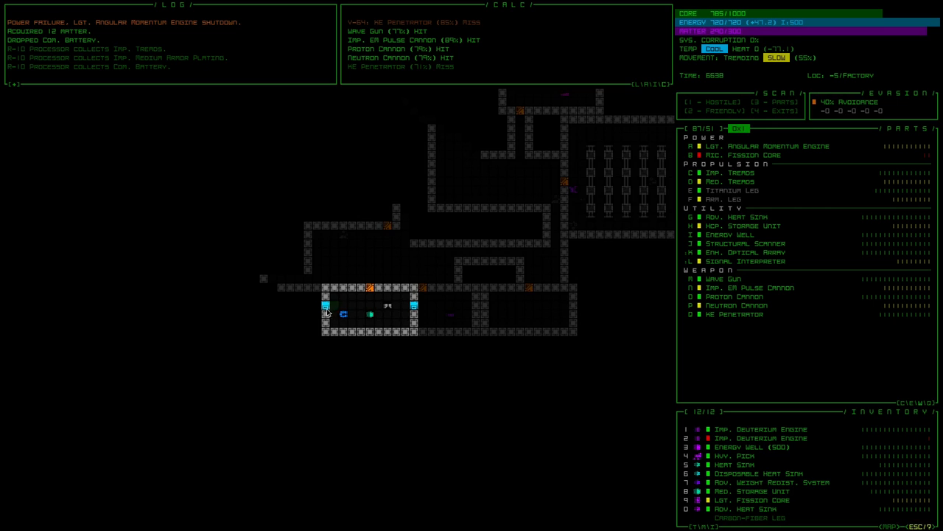
mouse_move(333, 308)
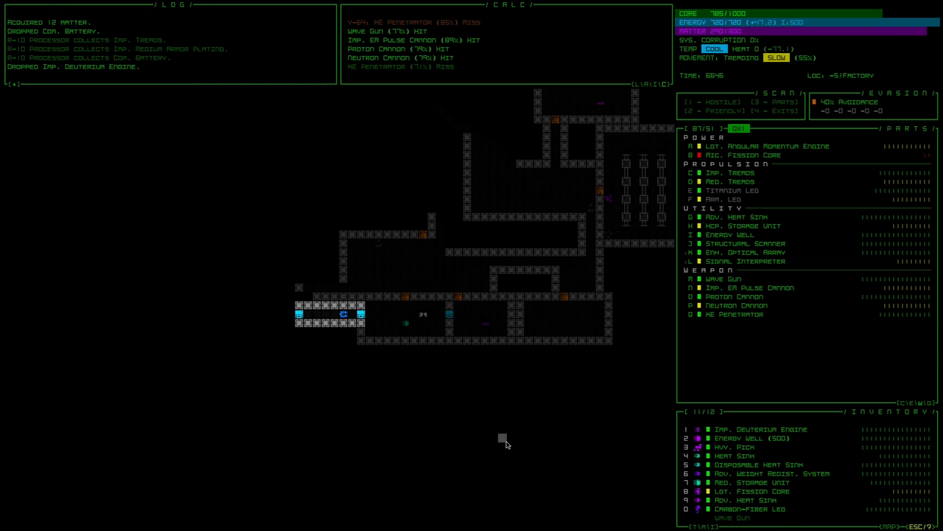
mouse_move(420, 372)
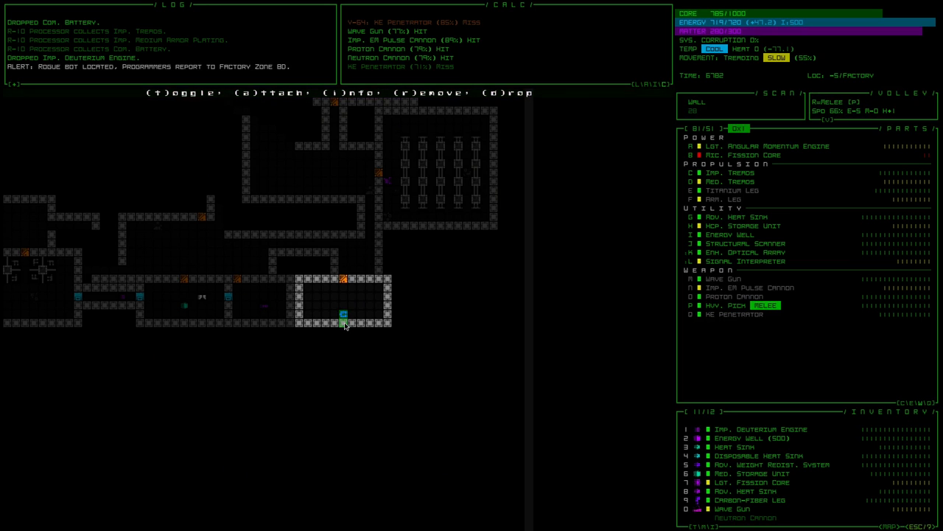
Dig south through the rock with the Heavy Pick toward the P-70 Sage.
key("a")
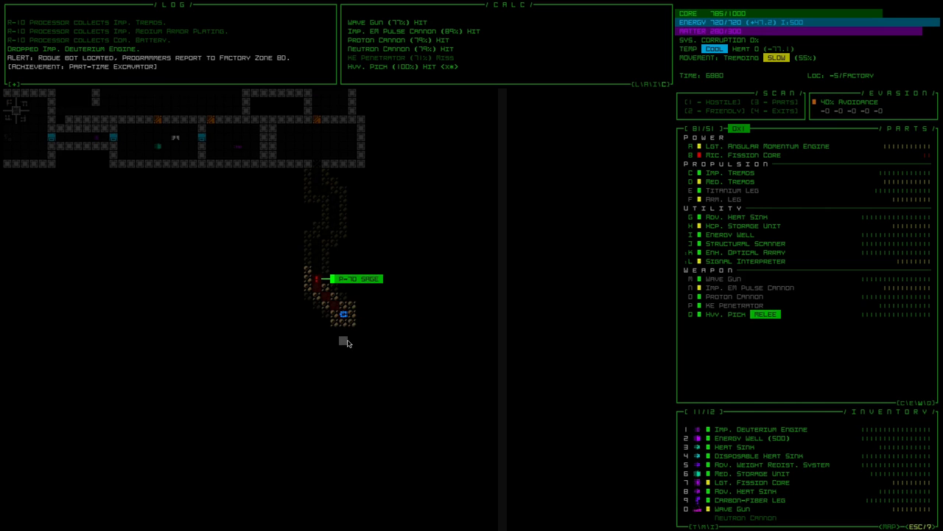
Fire at the P-70 Sage until destroyed, collecting its 23 matter.
left_click(313, 279)
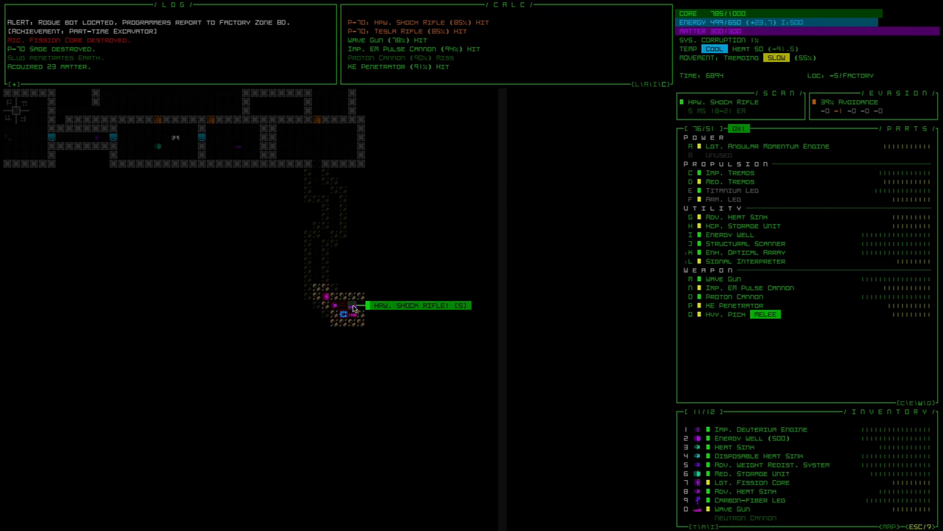
Reattach a micro fission core after the cave-in crushes the pick and scanner.
left_click(346, 305)
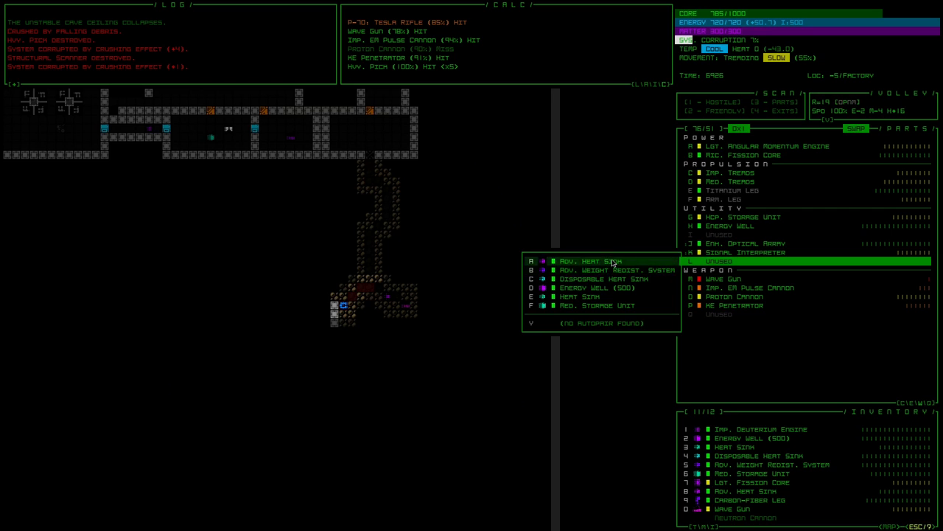
Attach the Rov. Heat Sink and a Heat Sink to the two empty utility slots.
left_click(590, 260)
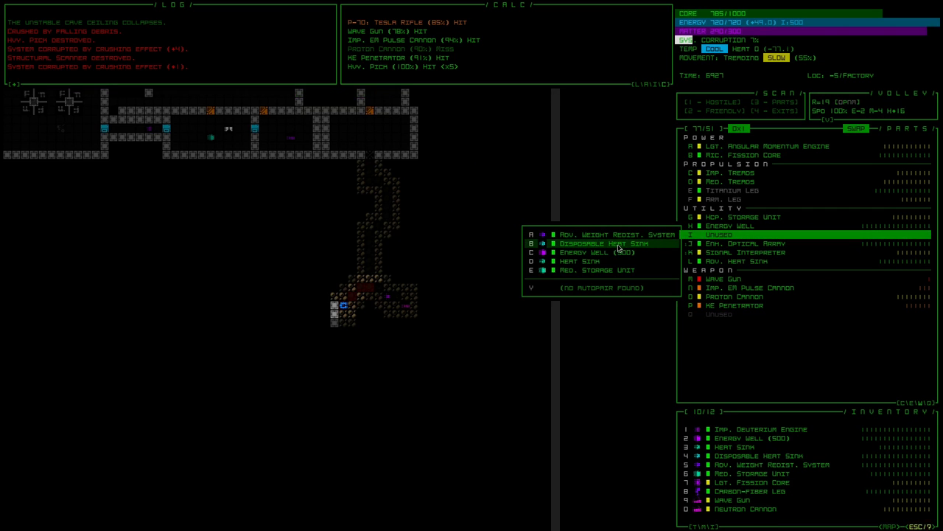
left_click(605, 243)
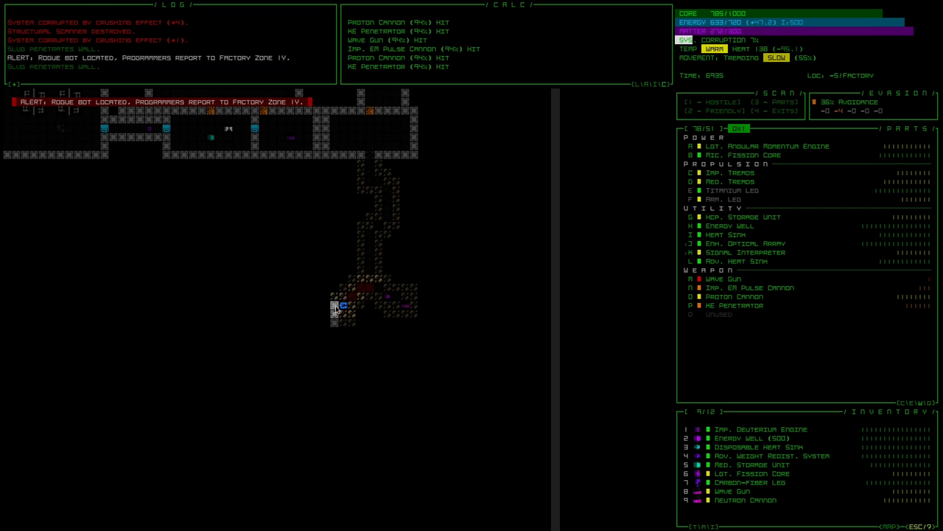
Attach the Neutron Cannon to weapon slot Q.
left_click(718, 314)
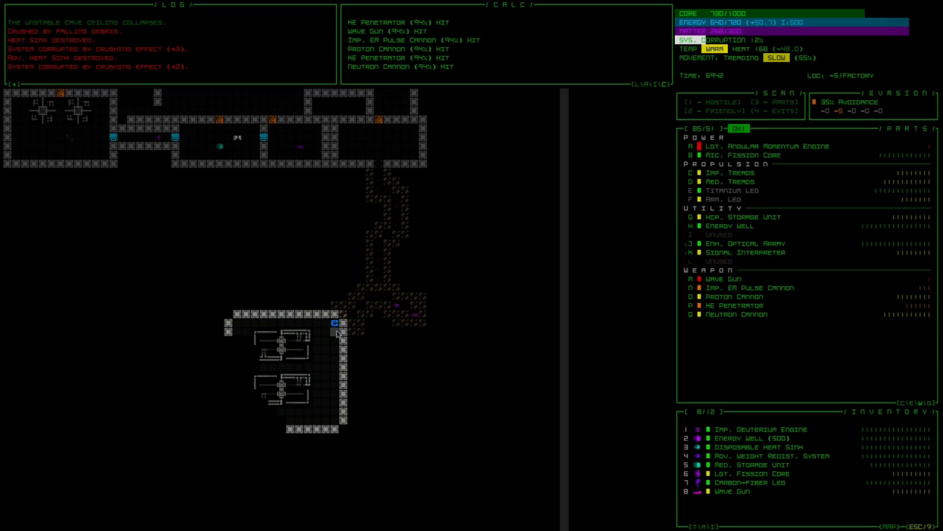
mouse_move(334, 324)
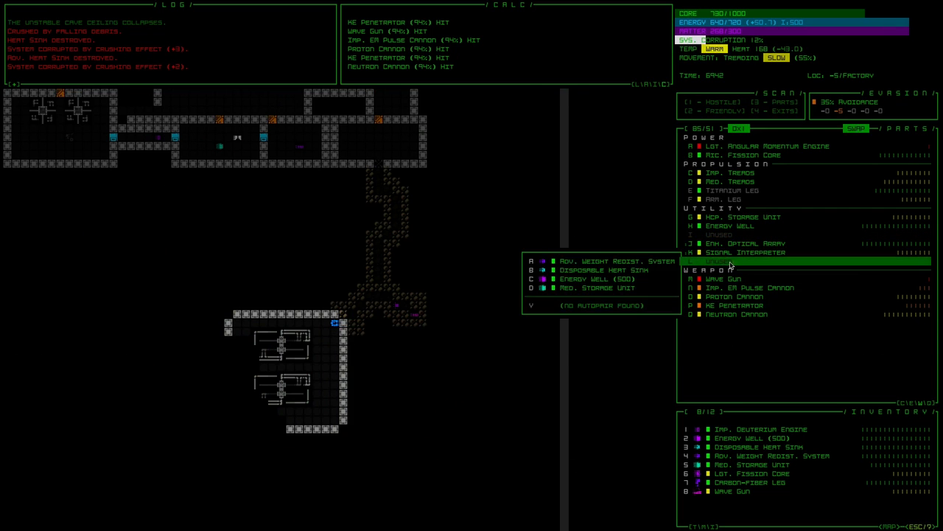
mouse_move(622, 270)
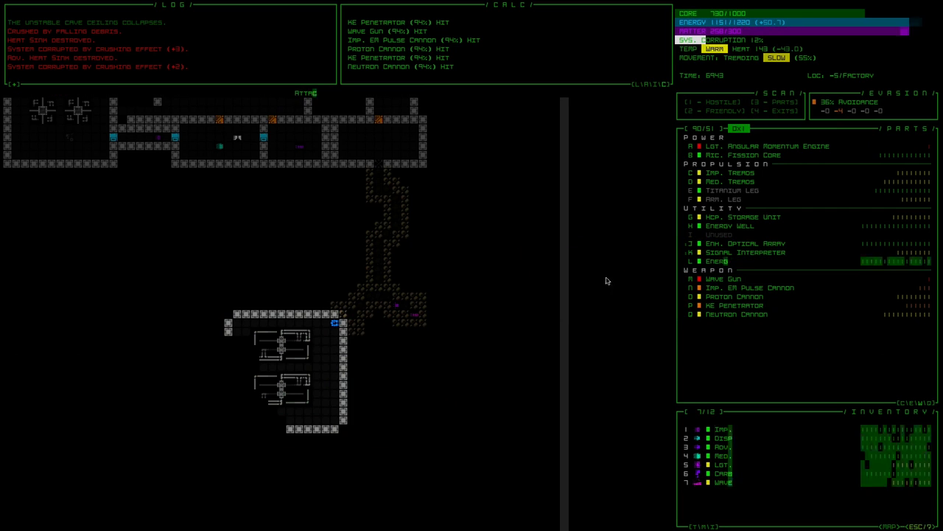
Put an Energy Well in slot L and the Red. Storage Unit in slot I.
left_click(730, 225)
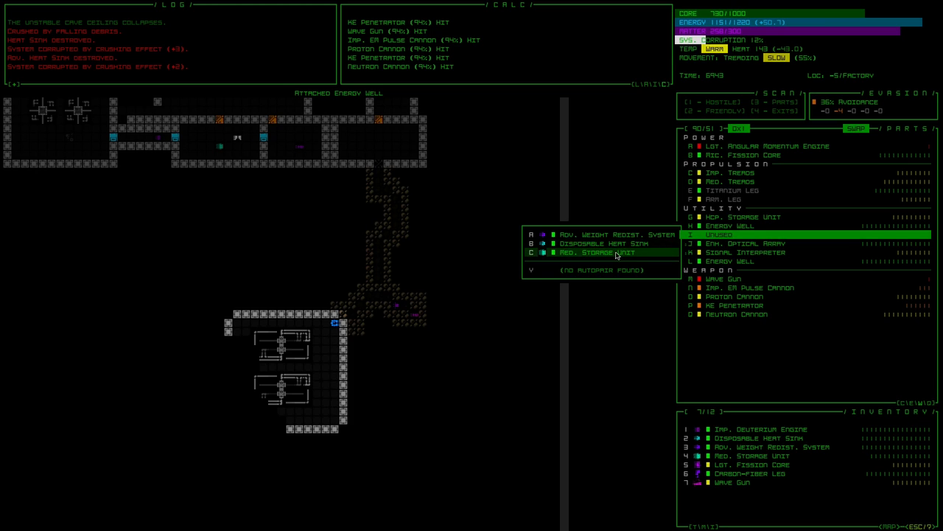
left_click(597, 252)
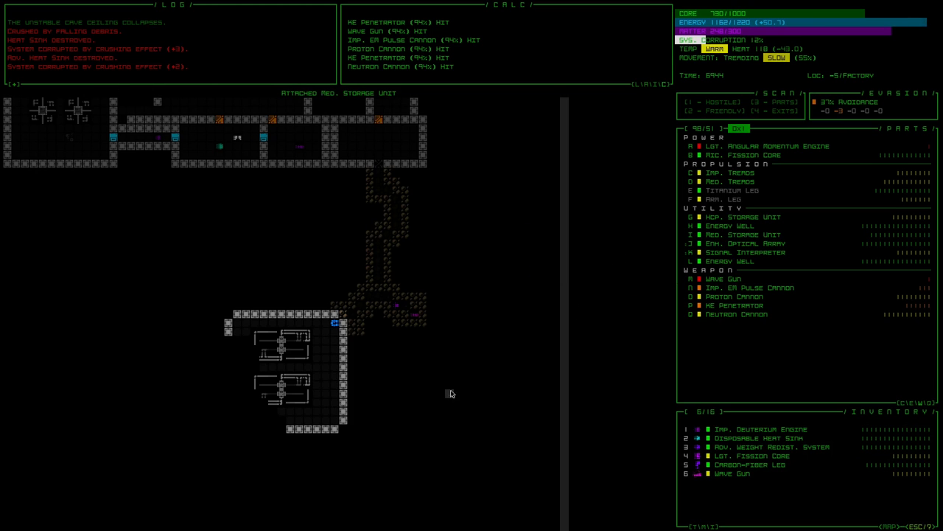
mouse_move(340, 323)
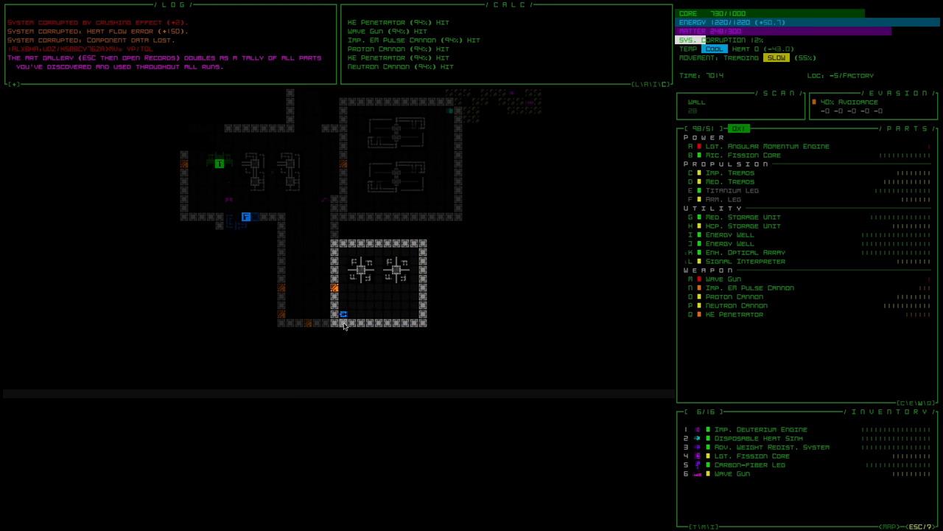
Pick up the Lvr. Heavy Armor Plating, toggle an Energy Well, and view the plating's details.
left_click(343, 315)
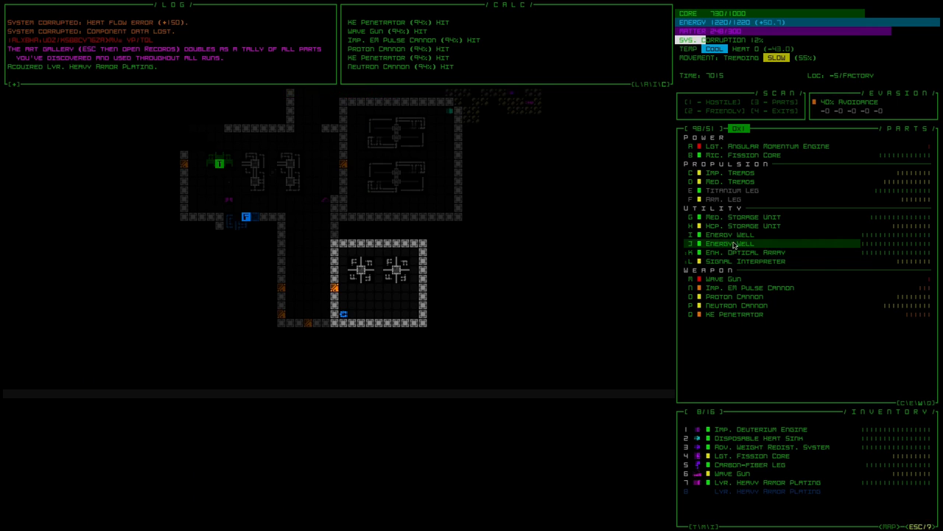
left_click(730, 243)
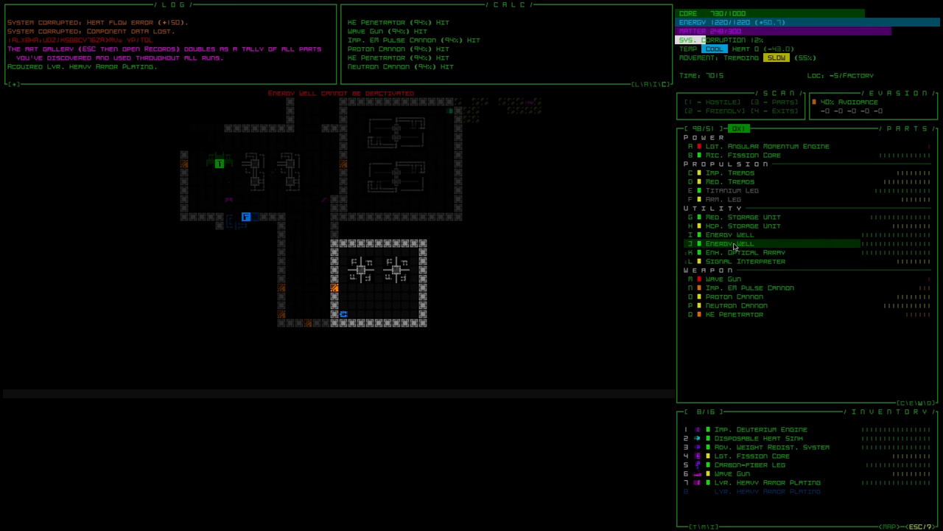
left_click(729, 243)
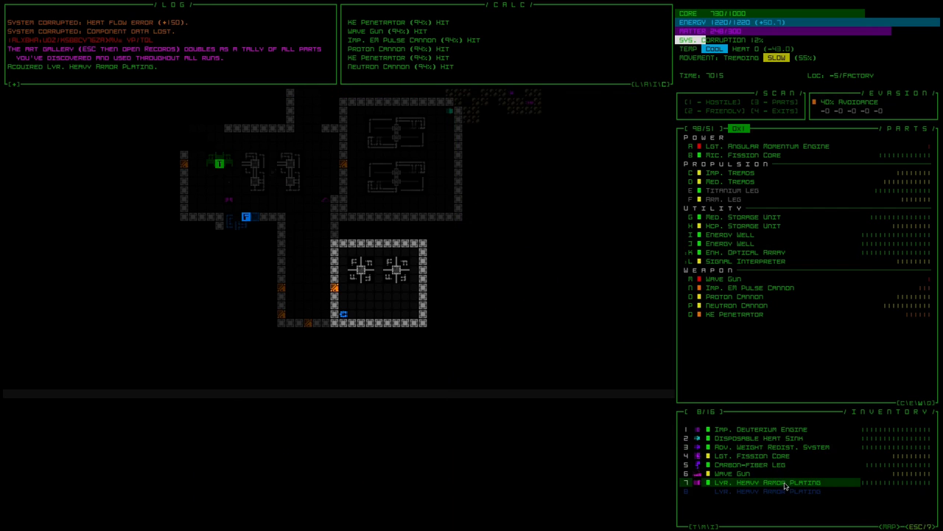
left_click(769, 482)
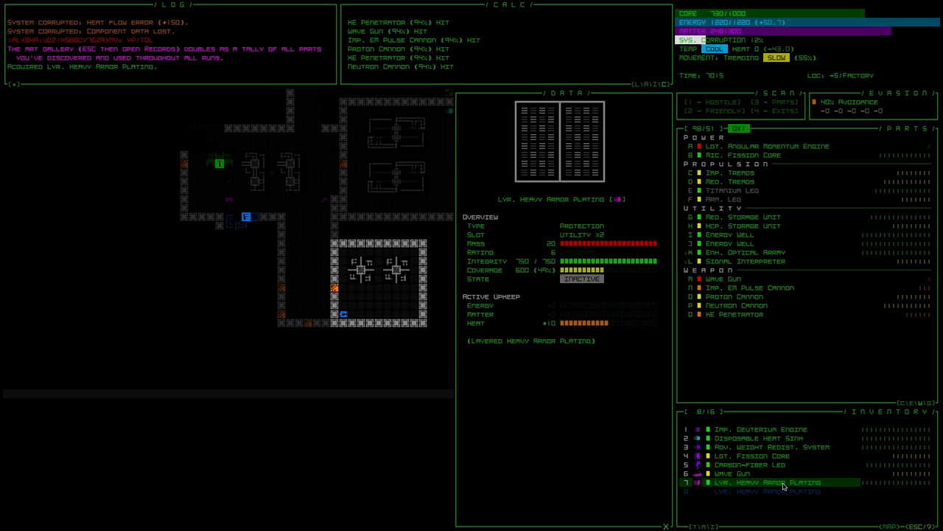
left_click(665, 525)
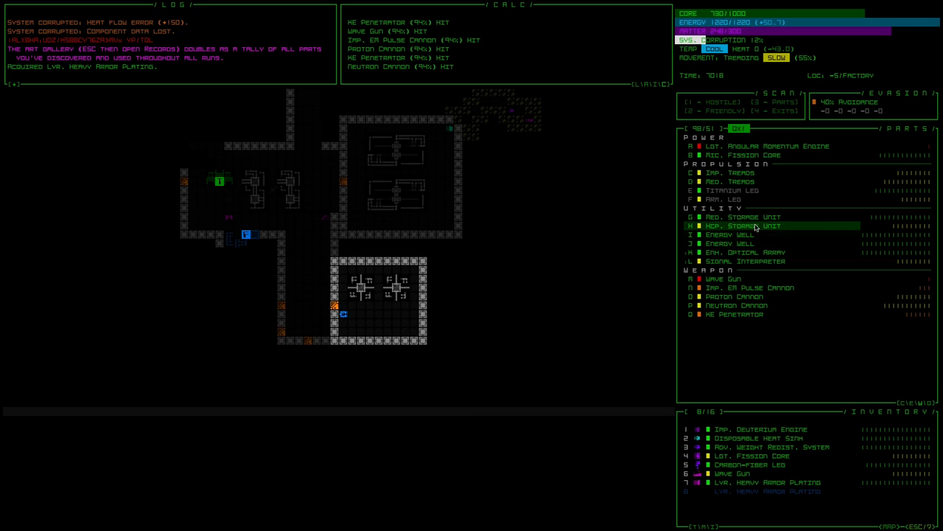
mouse_move(748, 244)
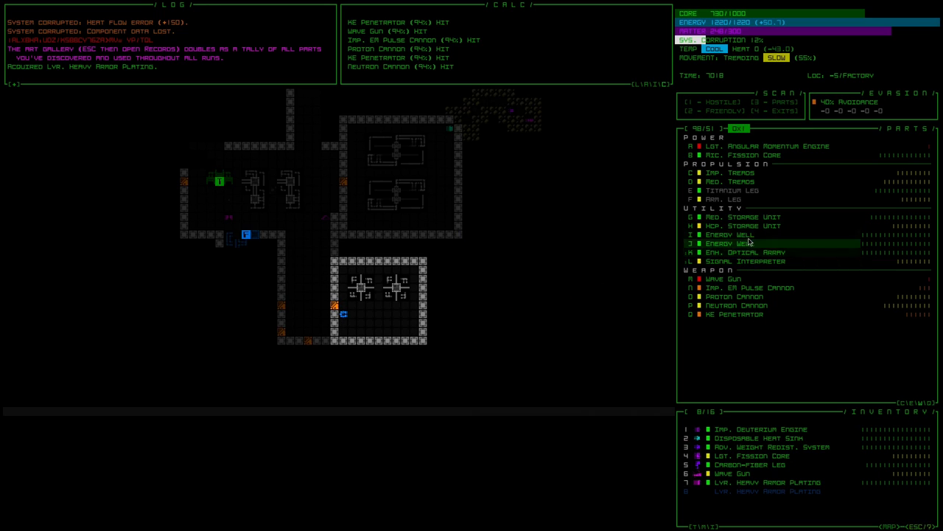
mouse_move(748, 234)
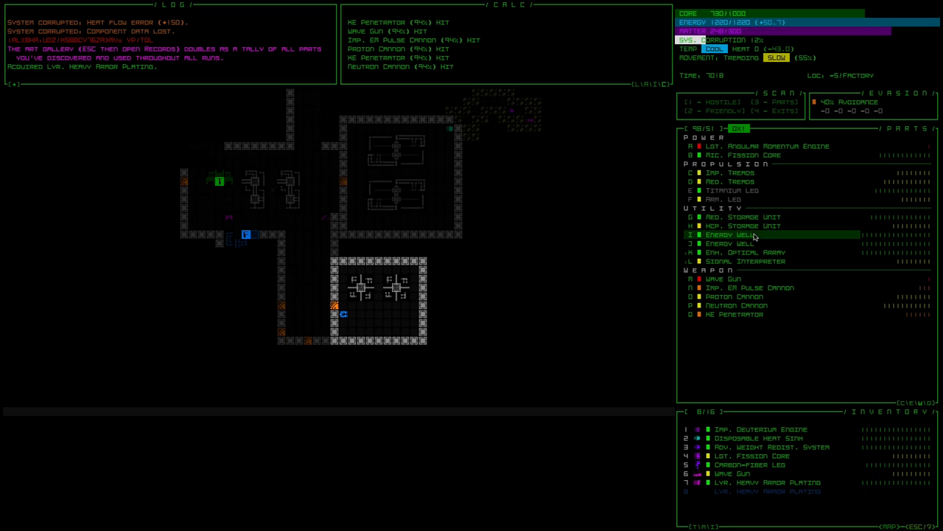
Detach an Energy Well and move the Med. Storage Unit into inventory.
left_click(730, 234)
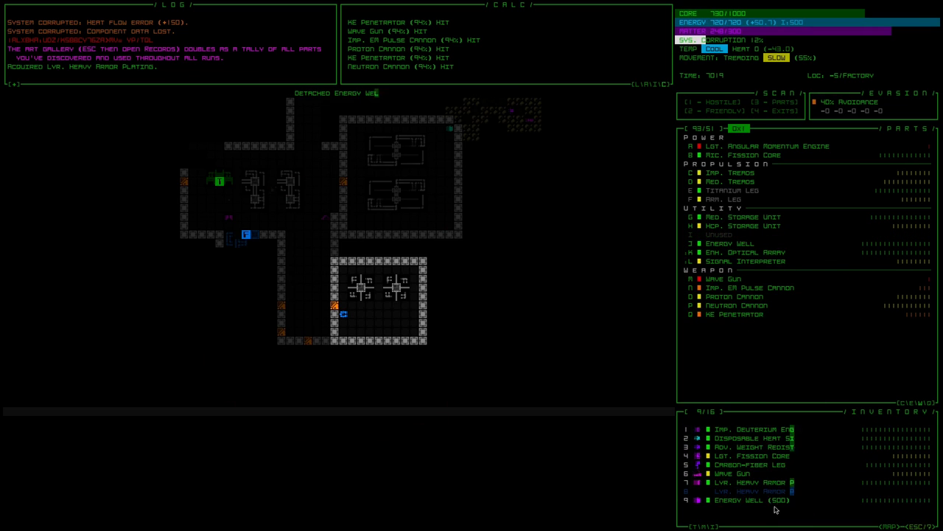
left_click(730, 234)
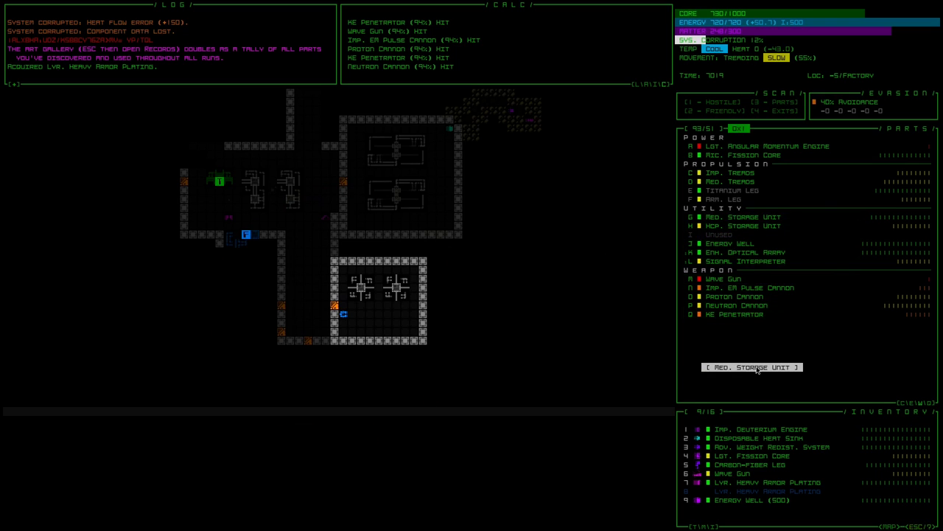
left_click(752, 367)
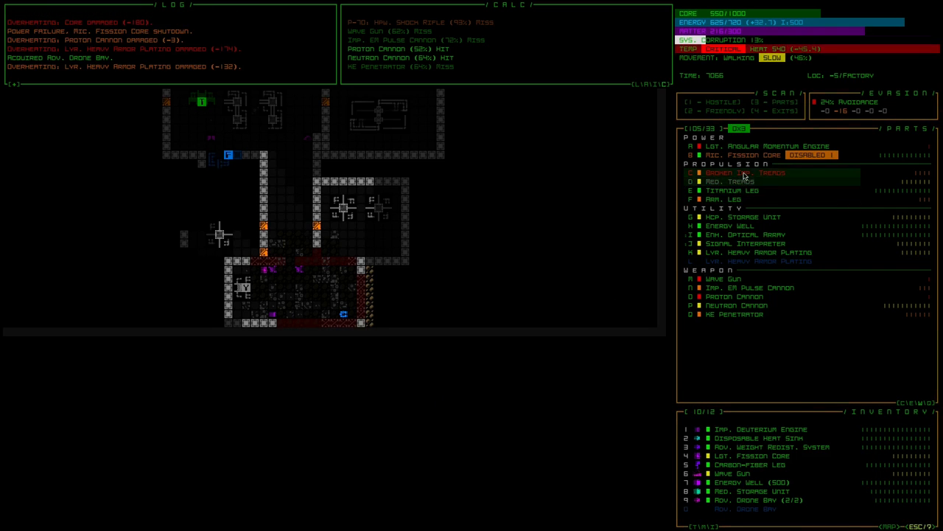
Drop the broken Imp. Treads from the Parts panel.
left_click(737, 172)
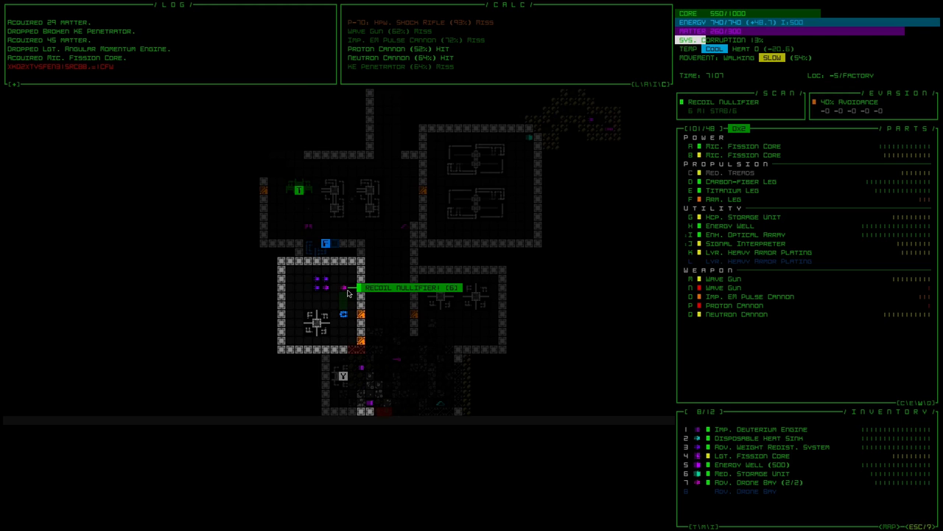
Walk toward the Recoil Nullifier on the floor while H-66 robots return fire.
left_click(361, 287)
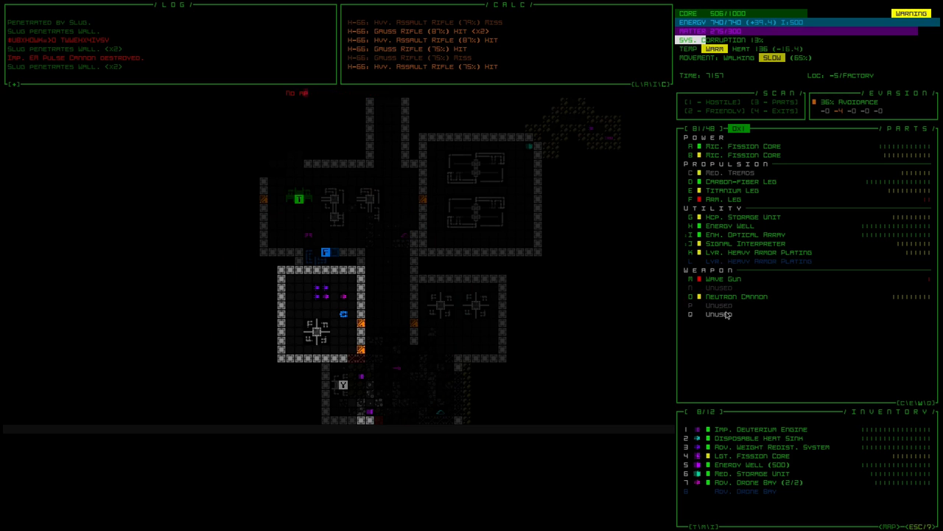
left_click(759, 465)
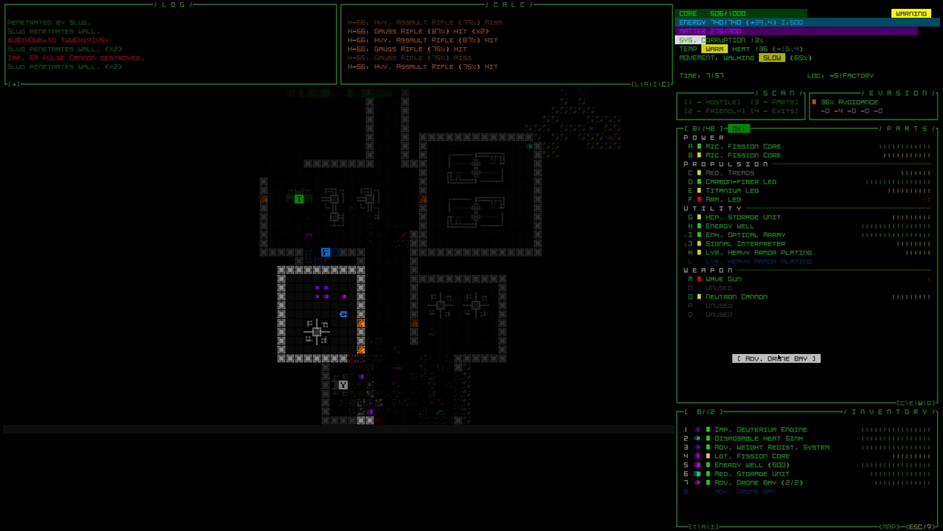
left_click(776, 358)
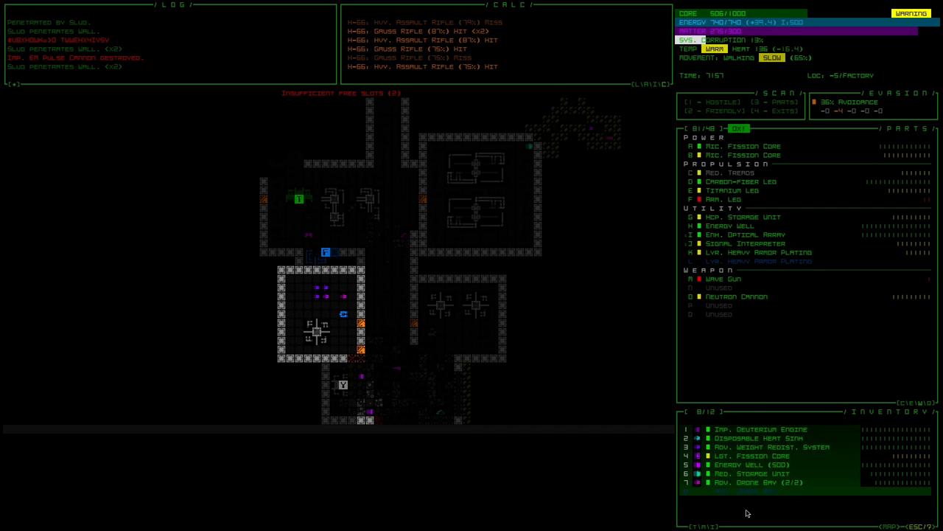
left_click(755, 482)
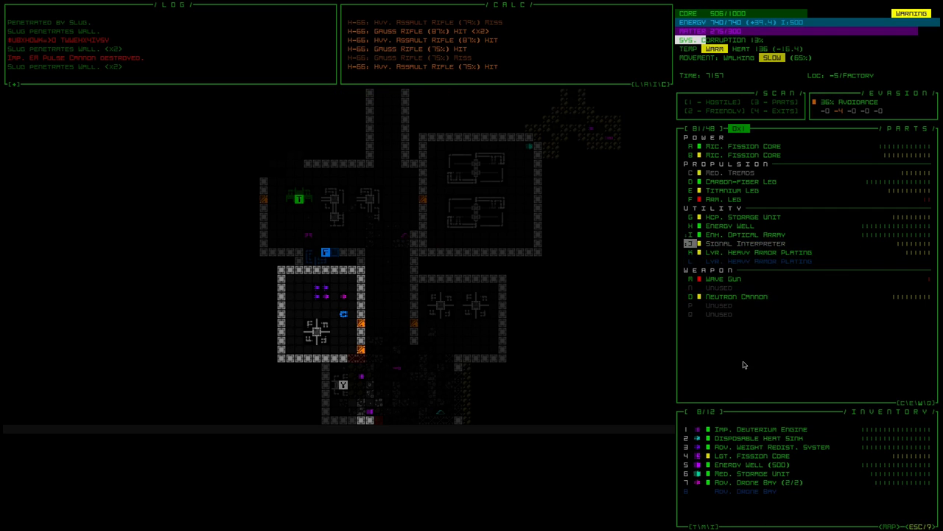
mouse_move(726, 243)
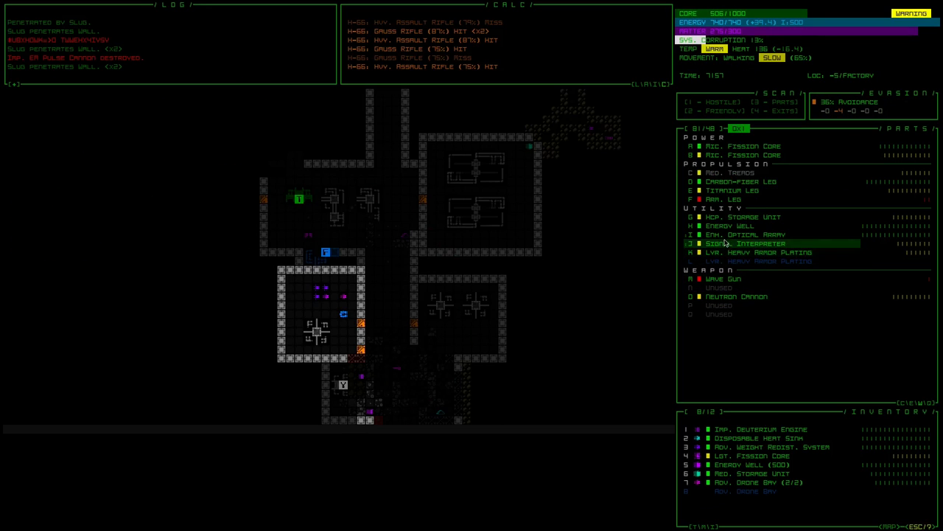
mouse_move(341, 310)
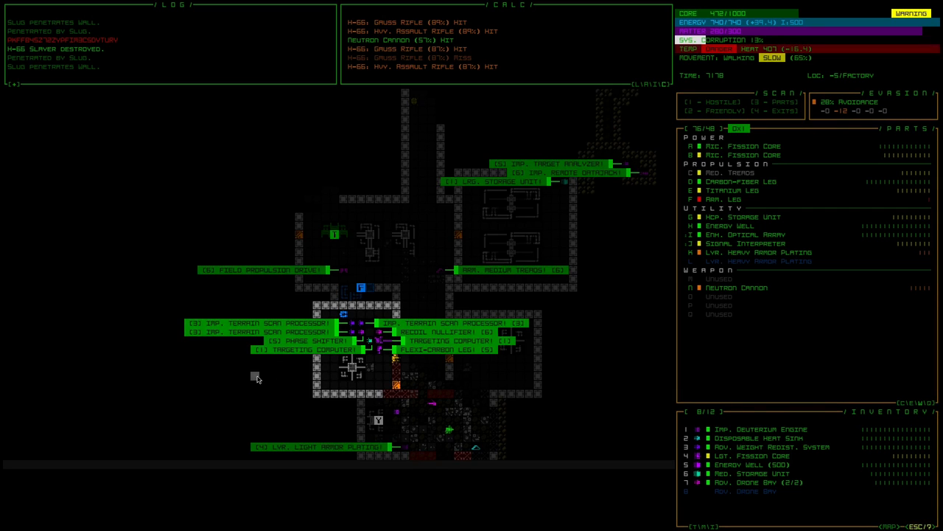
mouse_move(238, 378)
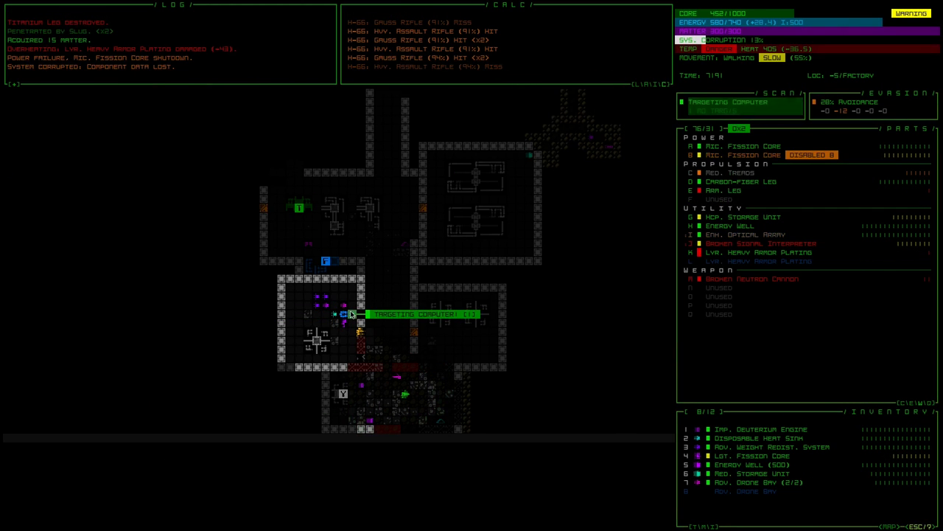
mouse_move(343, 322)
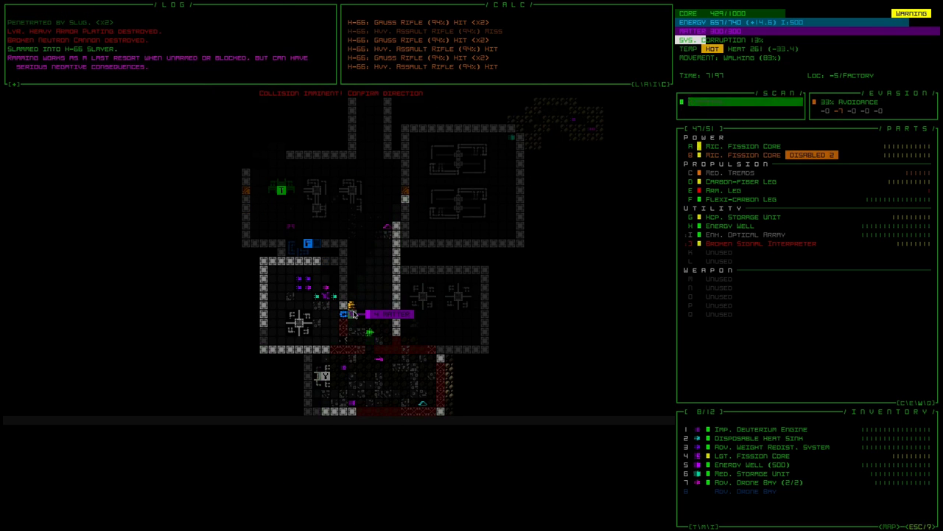
Ram the adjacent H-66 Slayer to kick it aside, then inspect the Adv. System Shield.
left_click(351, 306)
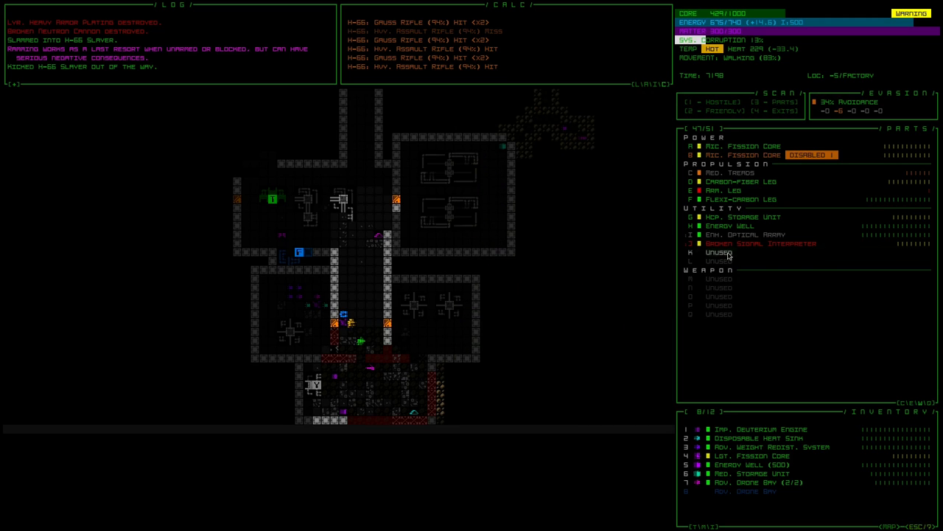
left_click(718, 252)
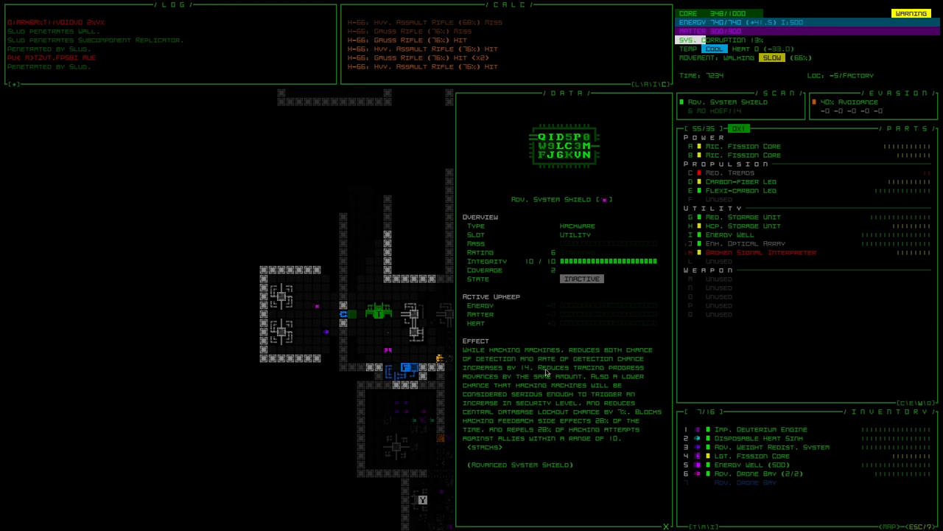
mouse_move(570, 375)
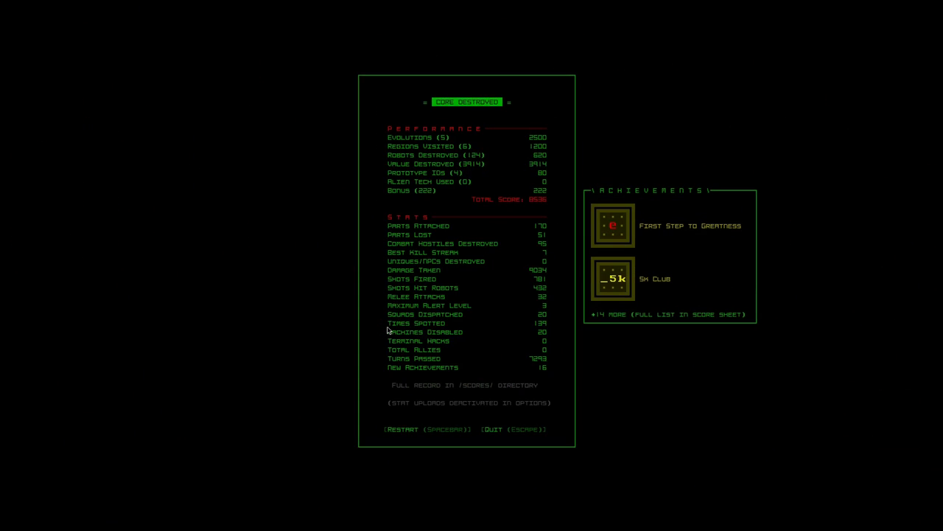
mouse_move(633, 227)
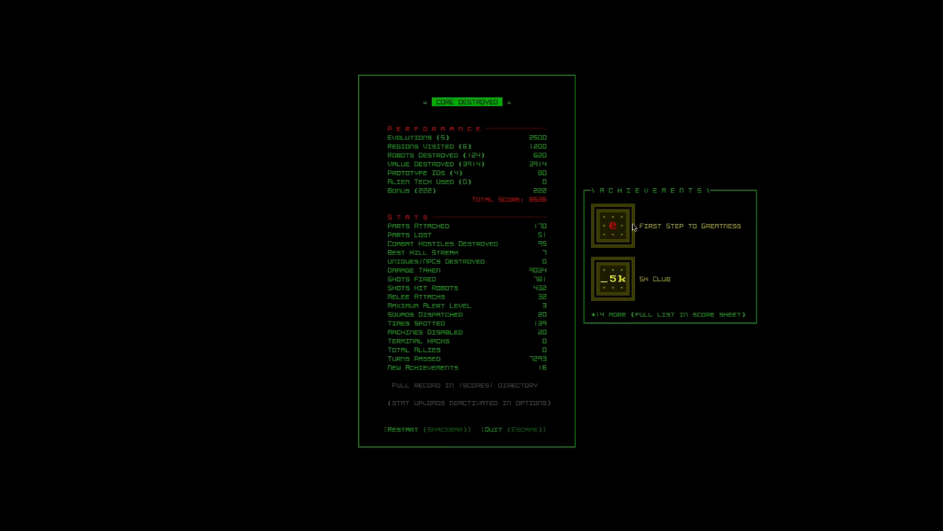
mouse_move(690, 283)
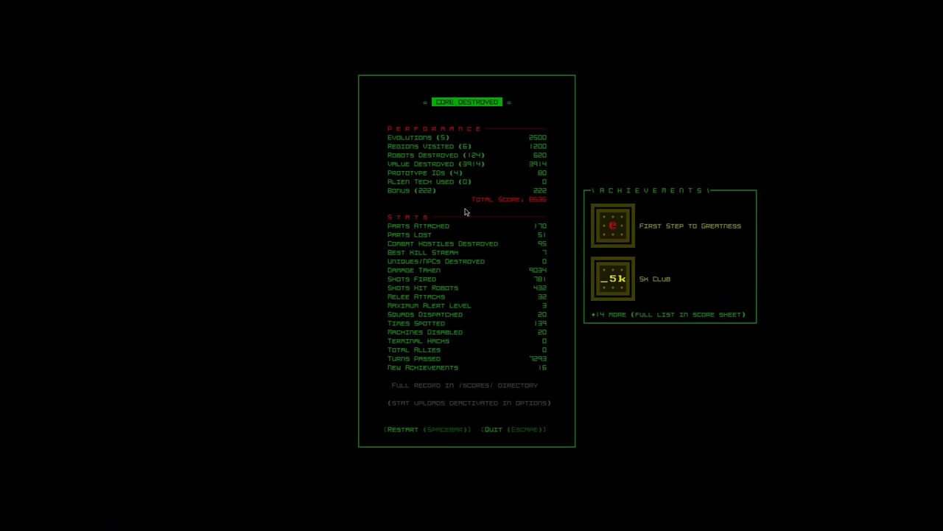
mouse_move(473, 201)
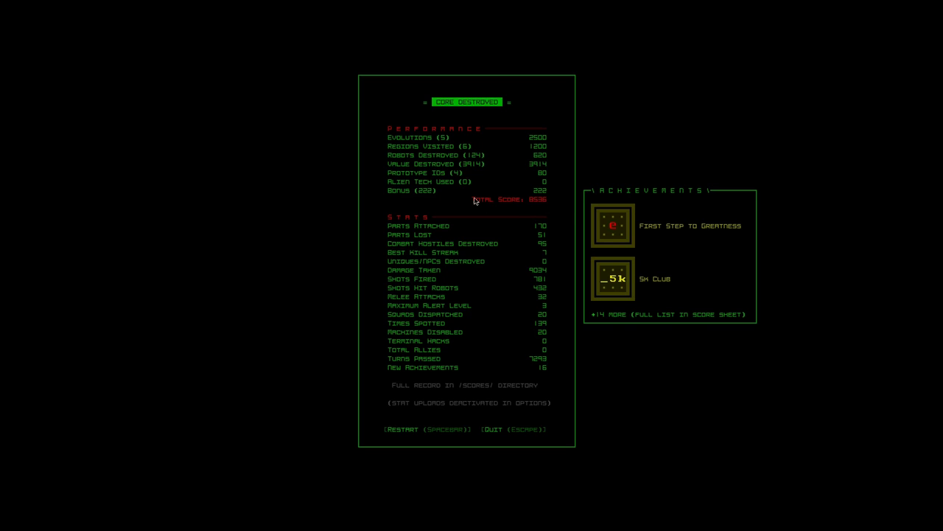
mouse_move(547, 198)
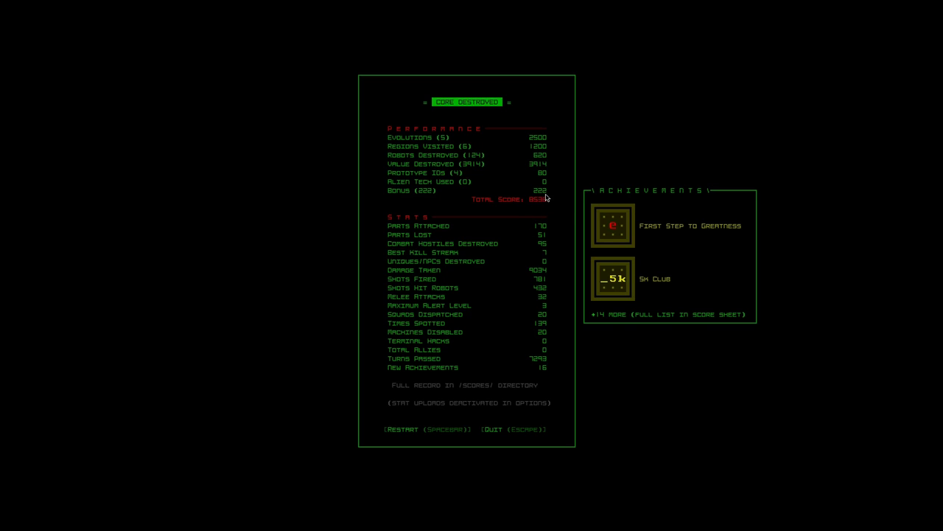
mouse_move(465, 225)
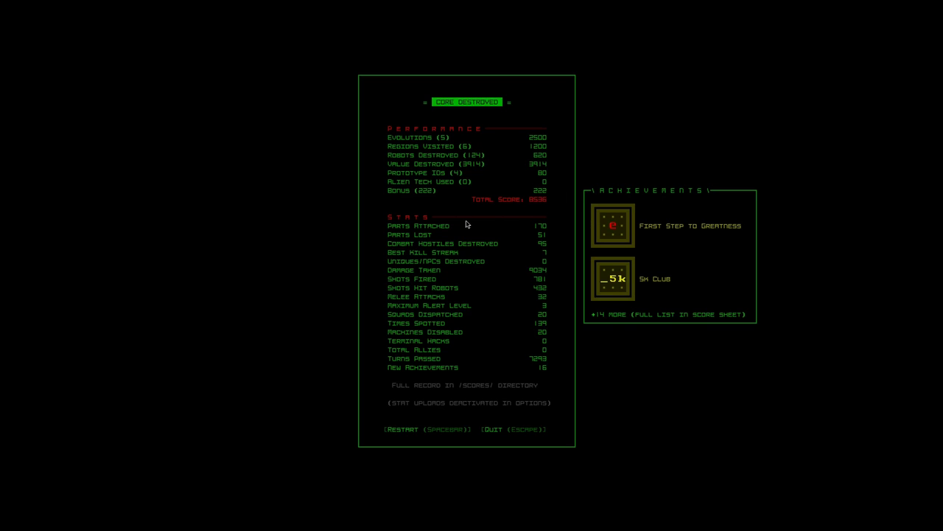
mouse_move(436, 241)
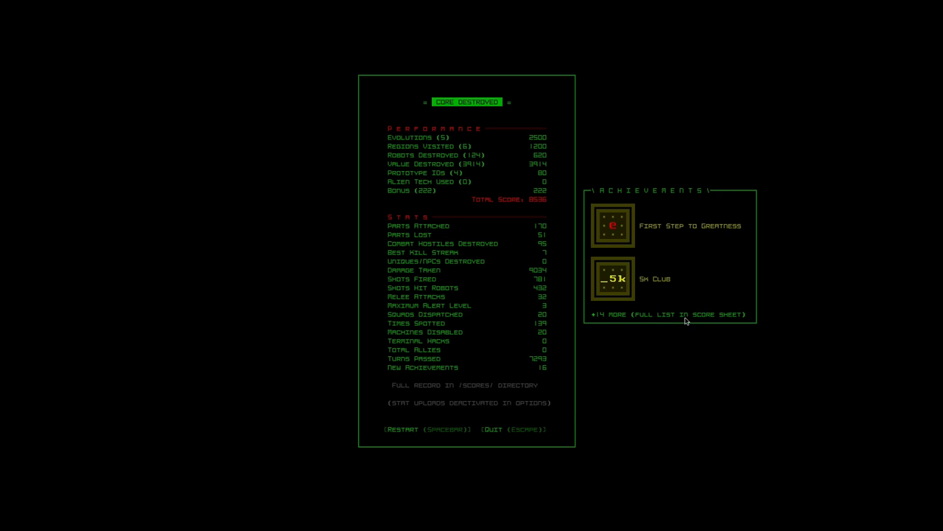
mouse_move(580, 361)
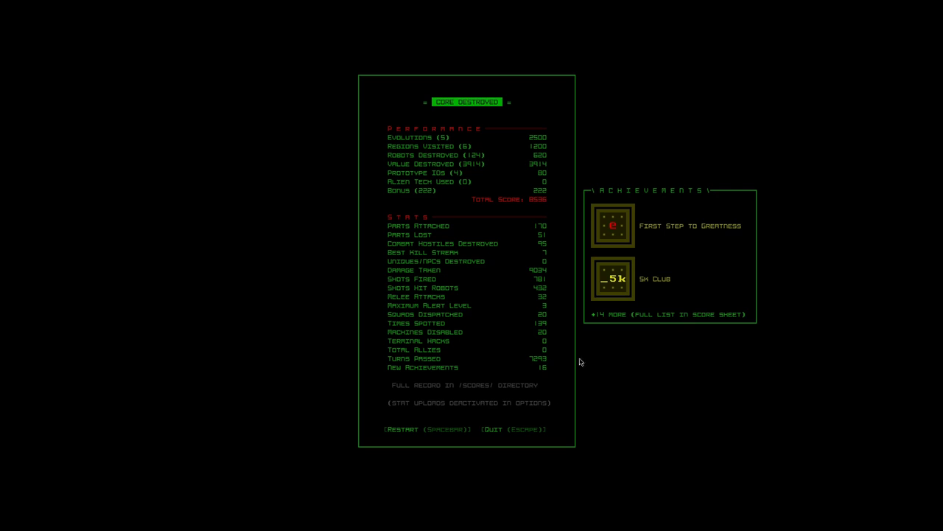
mouse_move(455, 300)
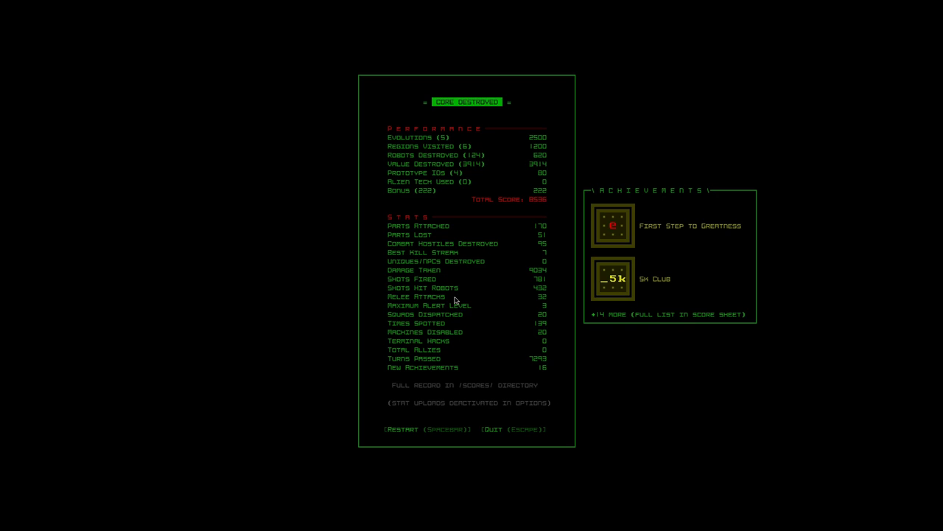
mouse_move(458, 304)
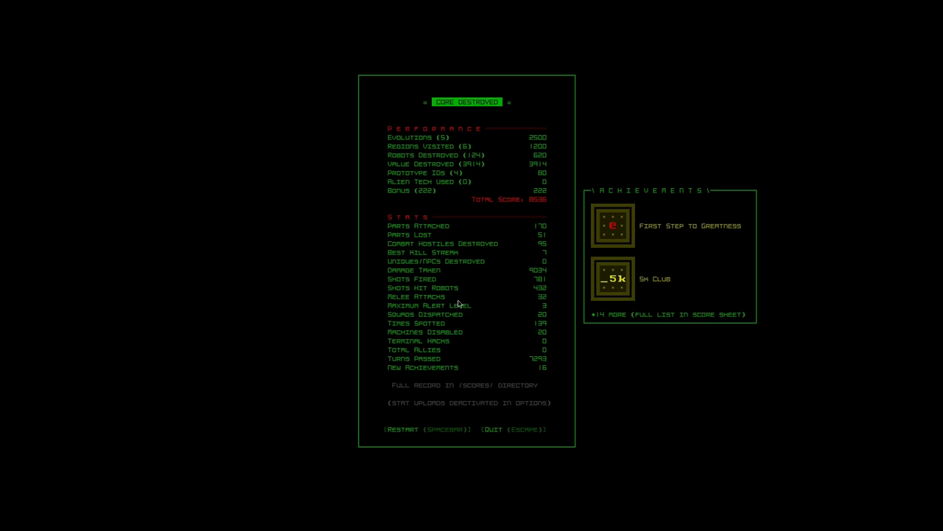
mouse_move(413, 426)
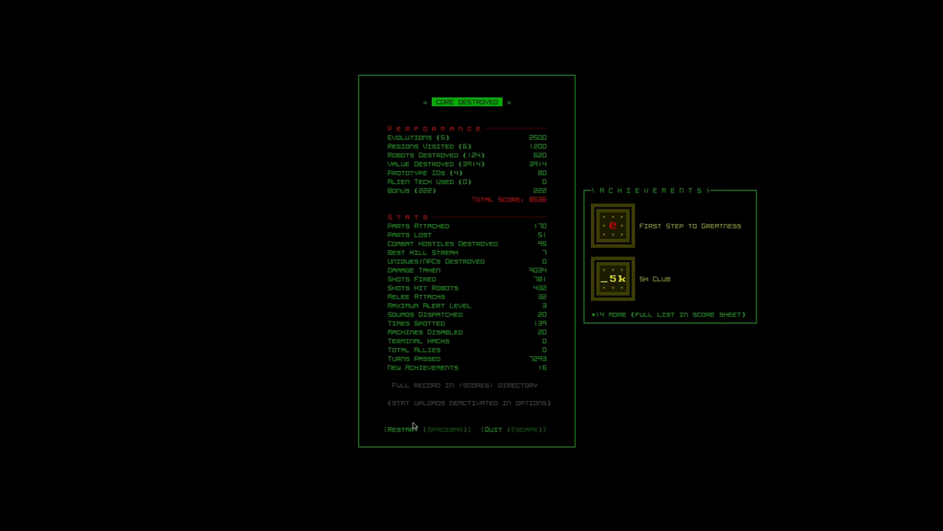
mouse_move(435, 388)
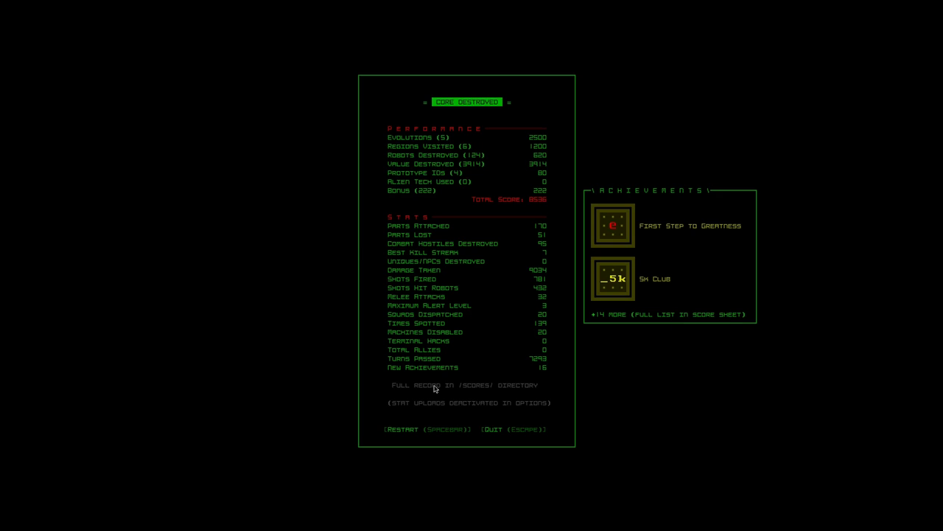
mouse_move(460, 393)
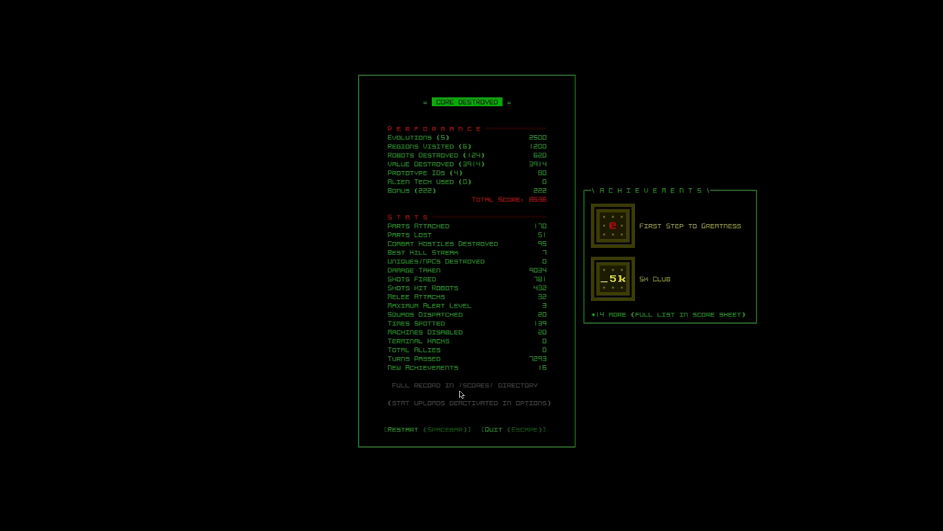